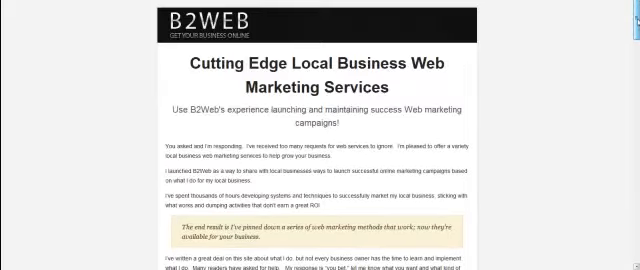
- Scroll through the landing page types list, from Sales Page to Thank You
{"action": "scroll", "scroll_direction": "down", "scroll_amount": 3}
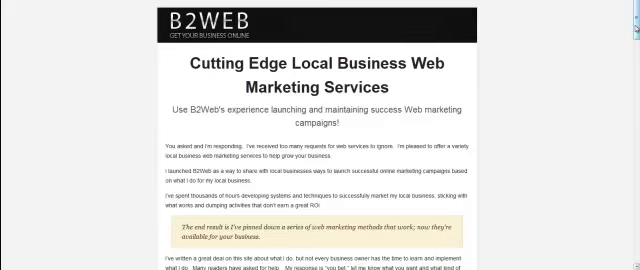
{"action": "scroll", "scroll_direction": "down", "scroll_amount": 3}
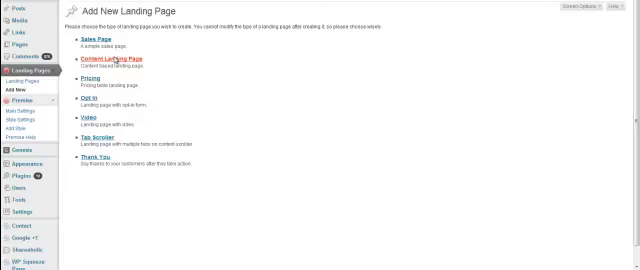
{"action": "mouse_move", "coordinate": [175, 97]}
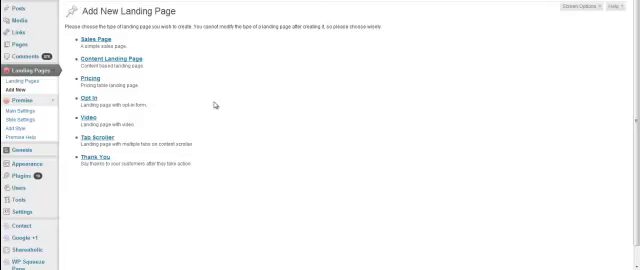
{"action": "mouse_move", "coordinate": [214, 104]}
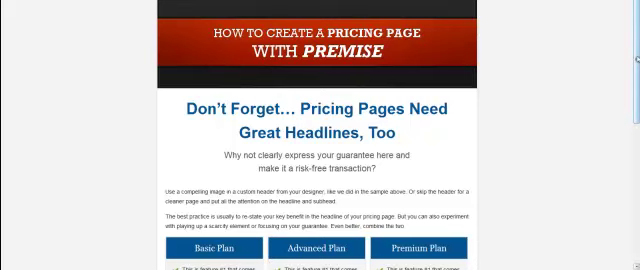
- Scroll through the Basic, Advanced and Premium pricing page sample, then view the email opt-in sample
{"action": "scroll", "scroll_direction": "down", "scroll_amount": 3}
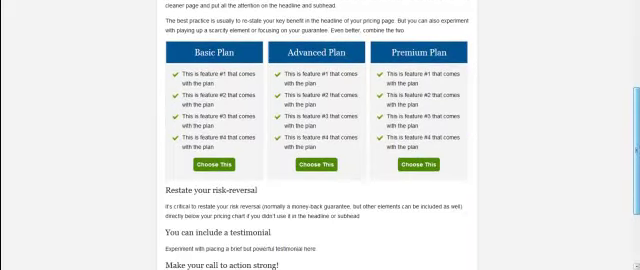
{"action": "scroll", "scroll_direction": "down", "scroll_amount": 3}
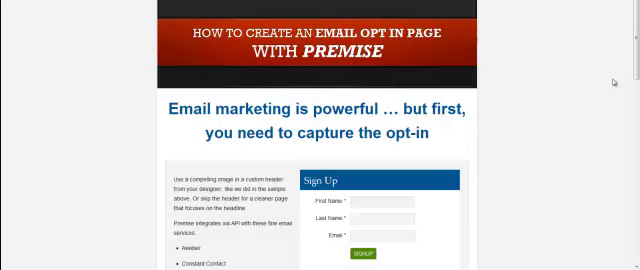
{"action": "scroll", "scroll_direction": "down", "scroll_amount": 3}
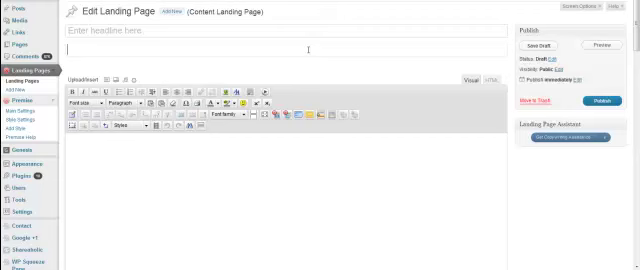
- Scroll down the blank Edit Landing Page editor with empty headline and body
{"action": "scroll", "scroll_direction": "down", "scroll_amount": 3}
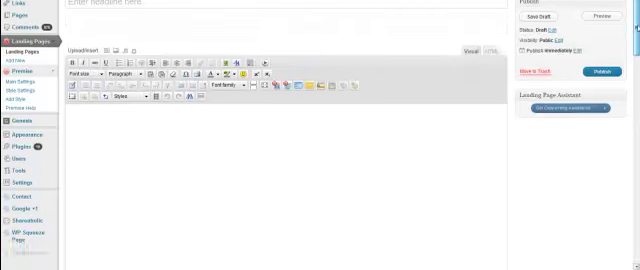
{"action": "scroll", "scroll_direction": "down", "scroll_amount": 3}
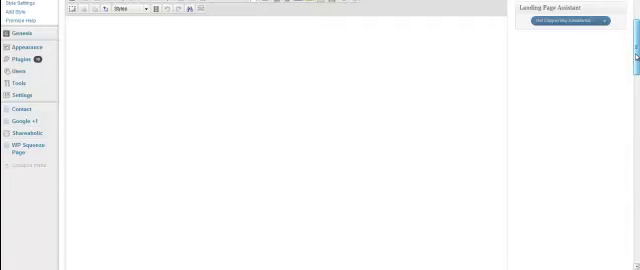
{"action": "scroll", "scroll_direction": "down", "scroll_amount": 3}
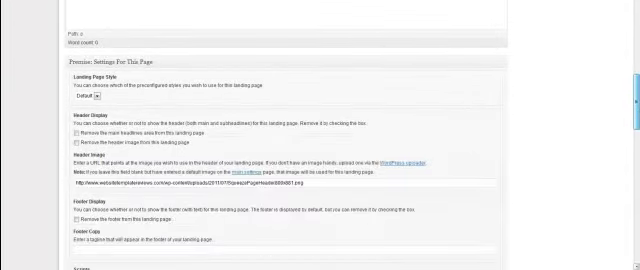
{"action": "scroll", "scroll_direction": "down", "scroll_amount": 3}
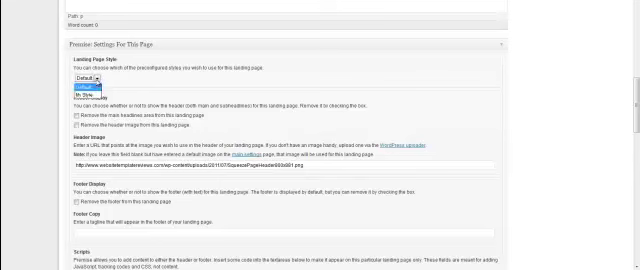
{"action": "left_click", "coordinate": [78, 75]}
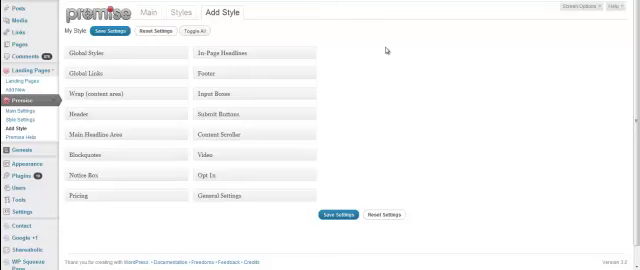
- Expand Submit Buttons and review its background, border, font, padding and corner radius settings
{"action": "left_click", "coordinate": [216, 110]}
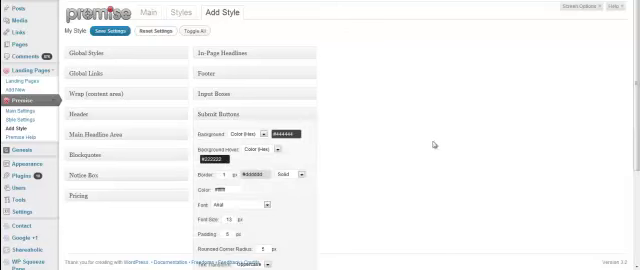
{"action": "scroll", "scroll_direction": "down", "scroll_amount": 3}
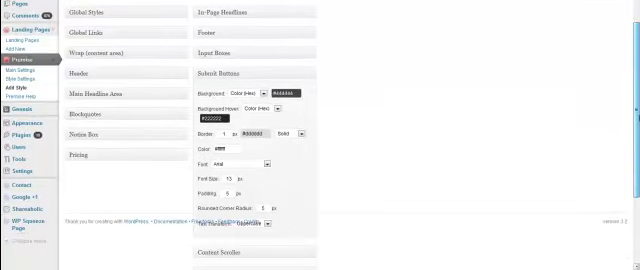
{"action": "scroll", "scroll_direction": "down", "scroll_amount": 3}
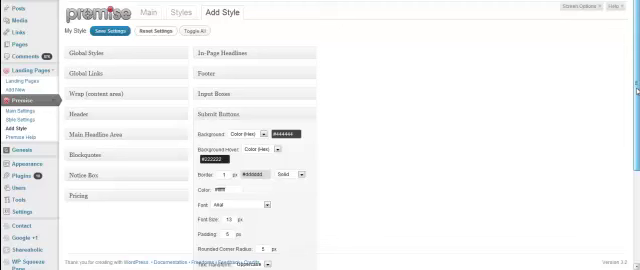
{"action": "mouse_move", "coordinate": [454, 106]}
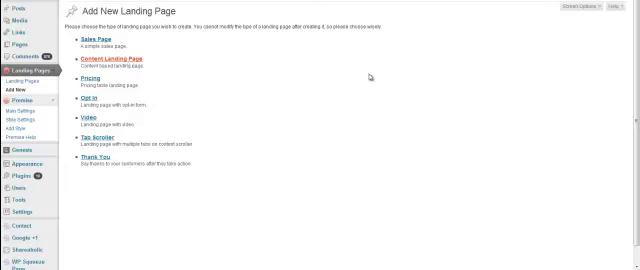
- Create a new Content Landing Page with empty headline, sub-head and body
{"action": "left_click", "coordinate": [118, 65]}
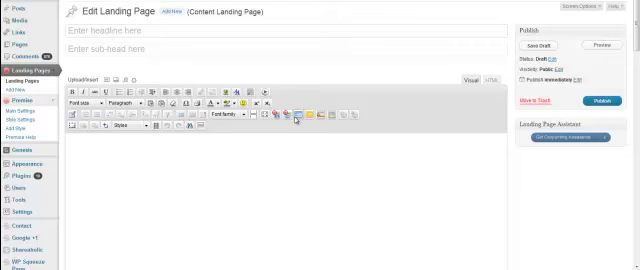
{"action": "mouse_move", "coordinate": [296, 117]}
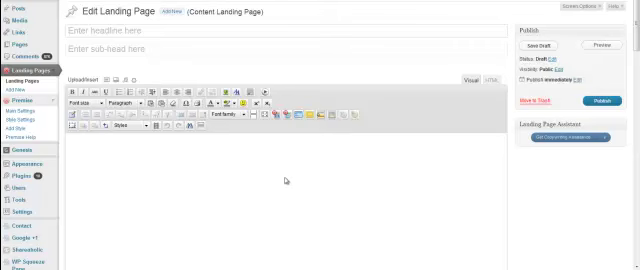
{"action": "mouse_move", "coordinate": [288, 180]}
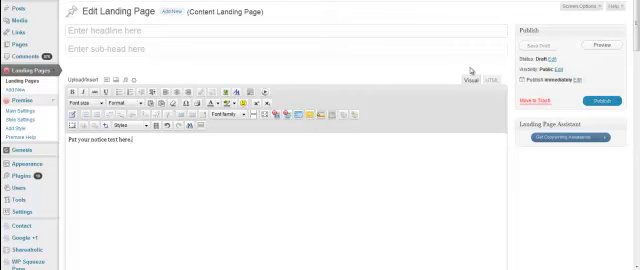
{"action": "mouse_move", "coordinate": [383, 71]}
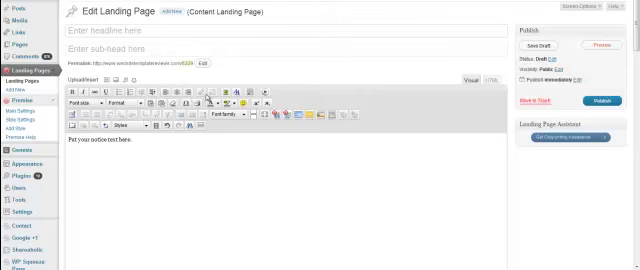
{"action": "mouse_move", "coordinate": [324, 118]}
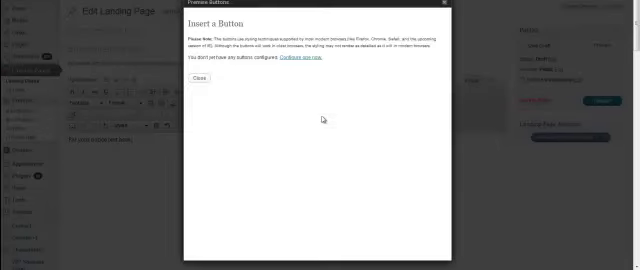
{"action": "mouse_move", "coordinate": [325, 118]}
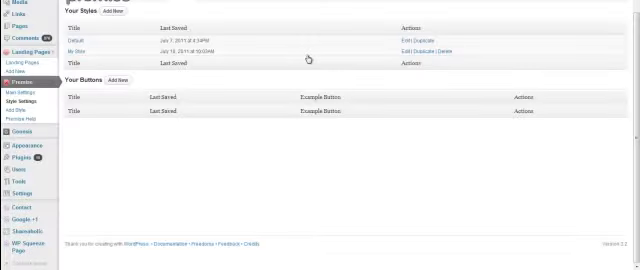
{"action": "mouse_move", "coordinate": [131, 93]}
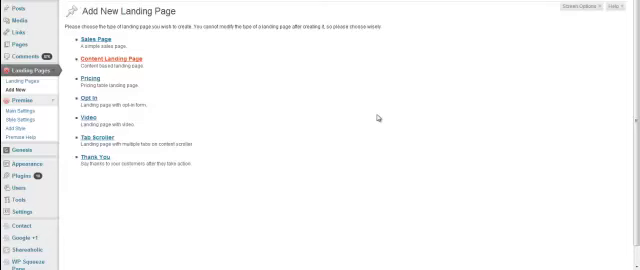
- Start a Content Landing Page and scroll to its SEO title, description and keywords options
{"action": "left_click", "coordinate": [111, 64]}
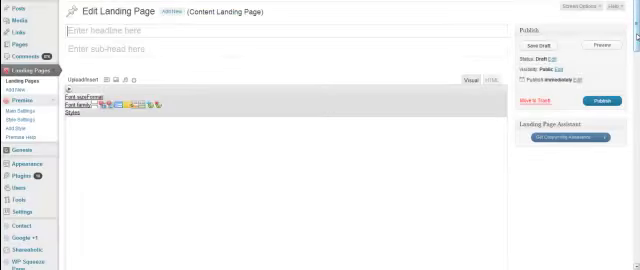
{"action": "scroll", "scroll_direction": "down", "scroll_amount": 3}
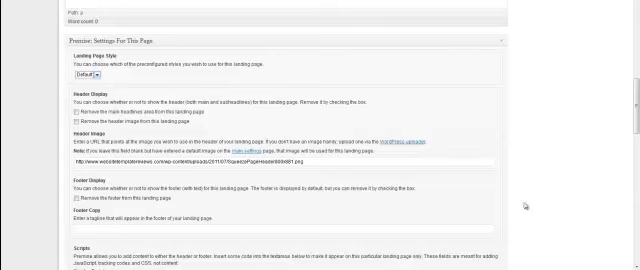
{"action": "scroll", "scroll_direction": "down", "scroll_amount": 3}
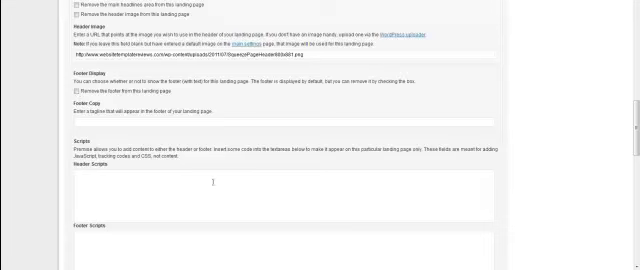
{"action": "scroll", "scroll_direction": "down", "scroll_amount": 3}
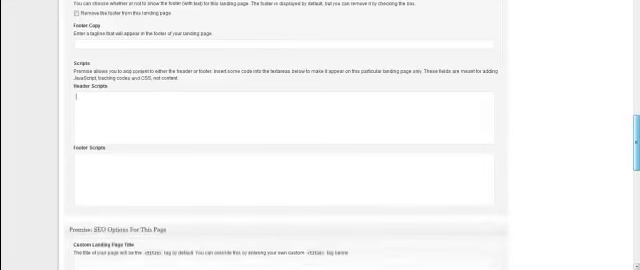
{"action": "scroll", "scroll_direction": "down", "scroll_amount": 3}
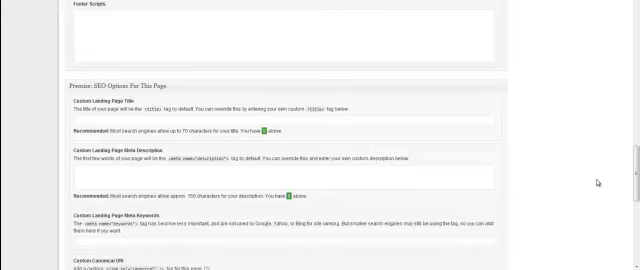
{"action": "scroll", "scroll_direction": "down", "scroll_amount": 3}
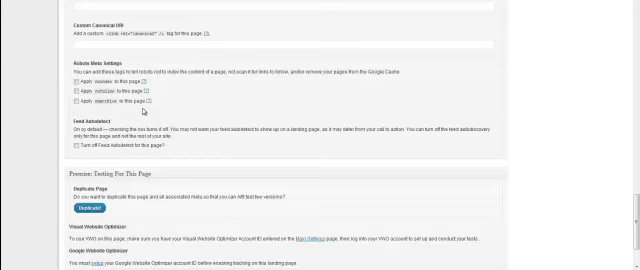
{"action": "mouse_move", "coordinate": [542, 127]}
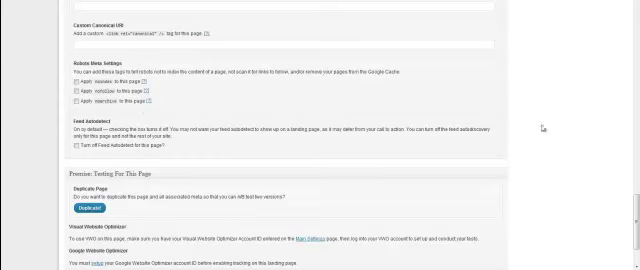
{"action": "scroll", "scroll_direction": "down", "scroll_amount": 3}
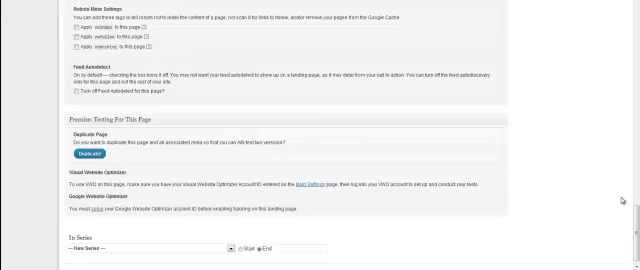
{"action": "scroll", "scroll_direction": "down", "scroll_amount": 3}
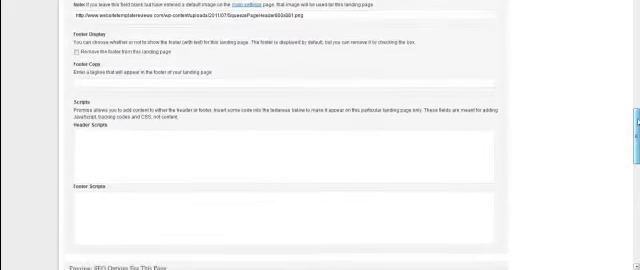